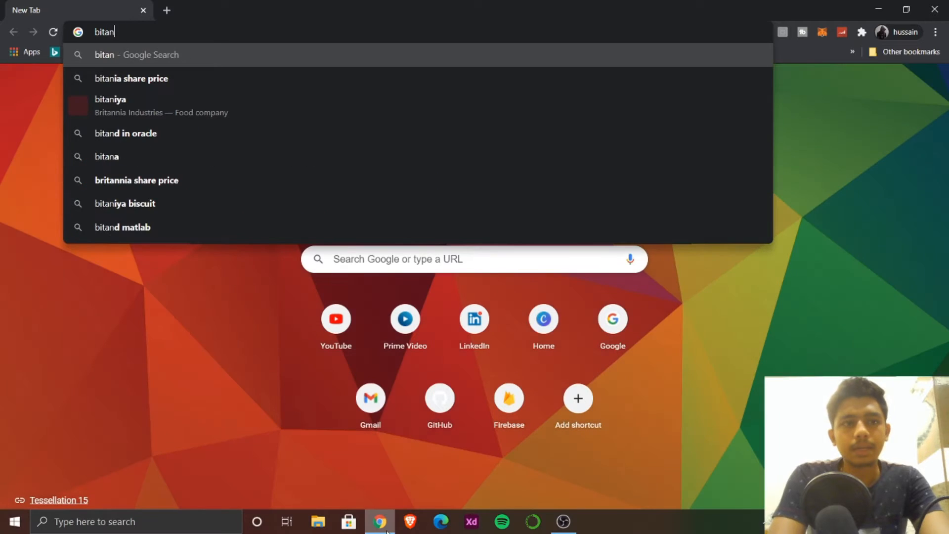
Find Bitnami via Google and reach the WordPress stack's local installers page
key(Backspace)
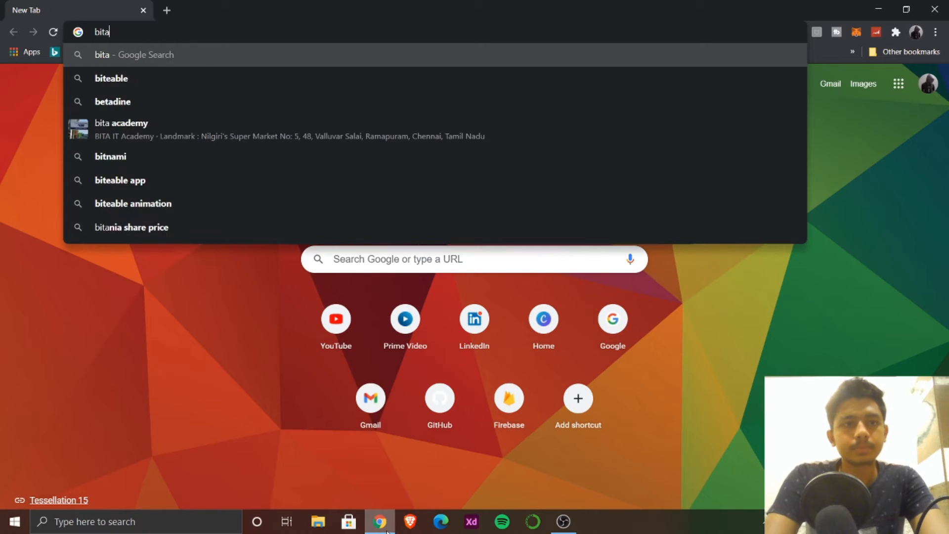
click(110, 156)
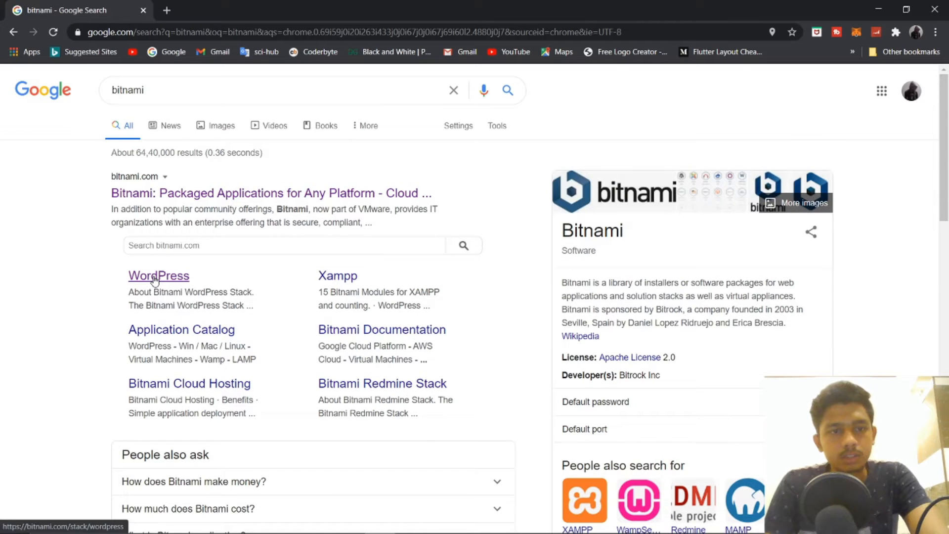
click(158, 275)
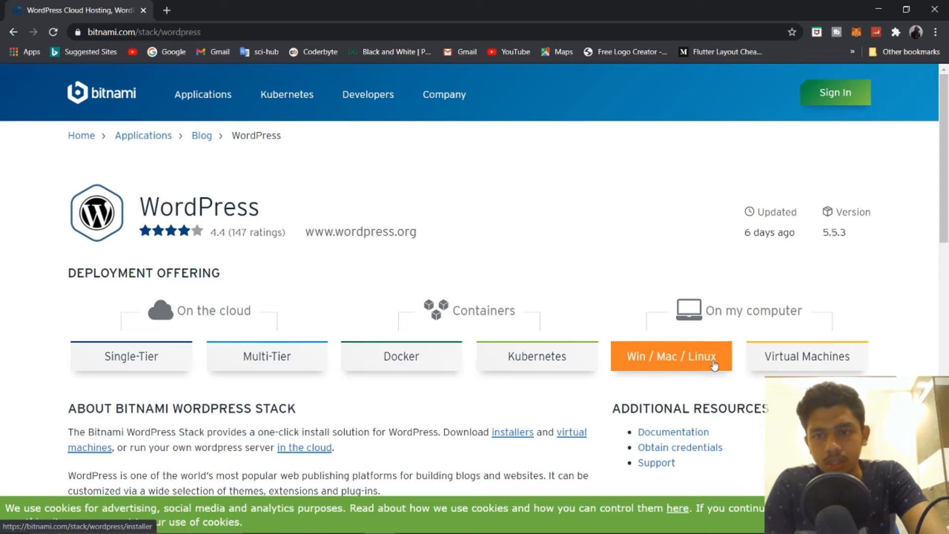
click(671, 356)
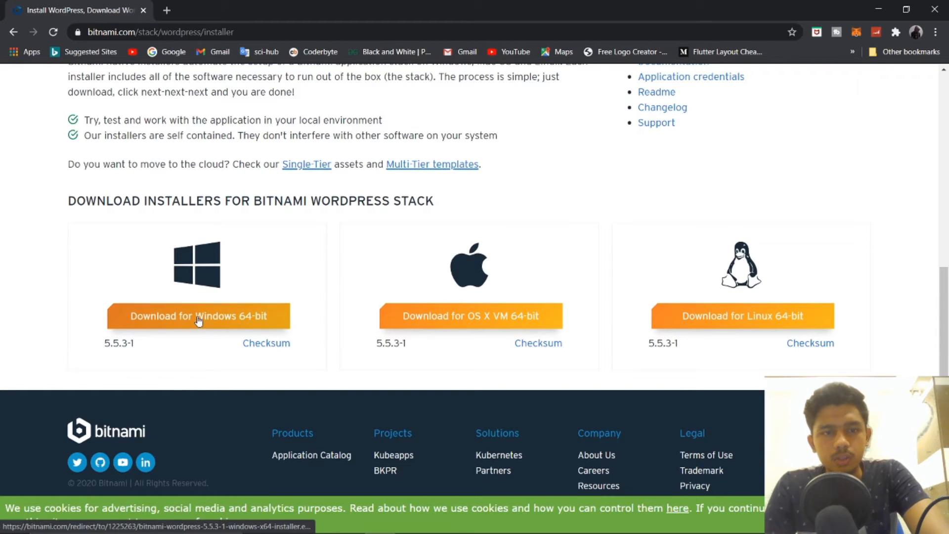
Request the Windows 64-bit installer, signing in with Google and accepting the terms
click(197, 315)
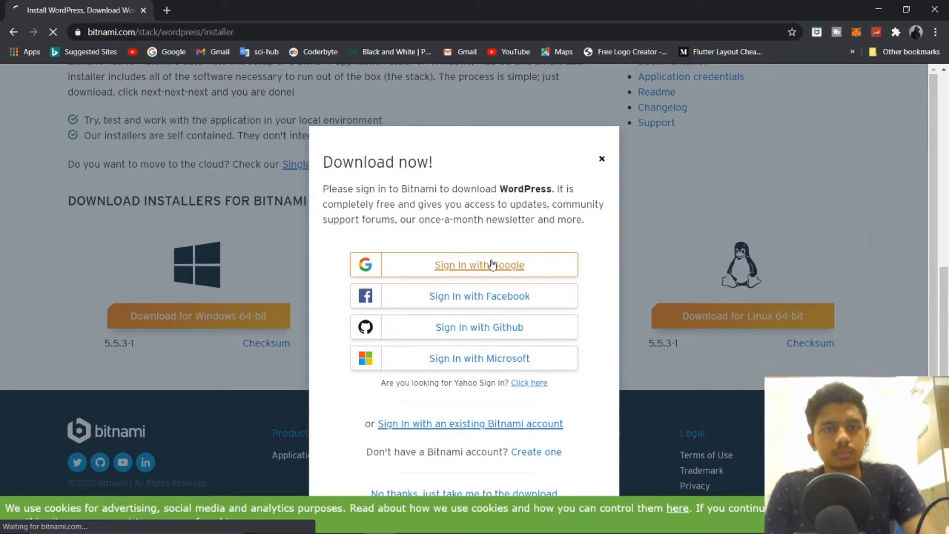
click(478, 265)
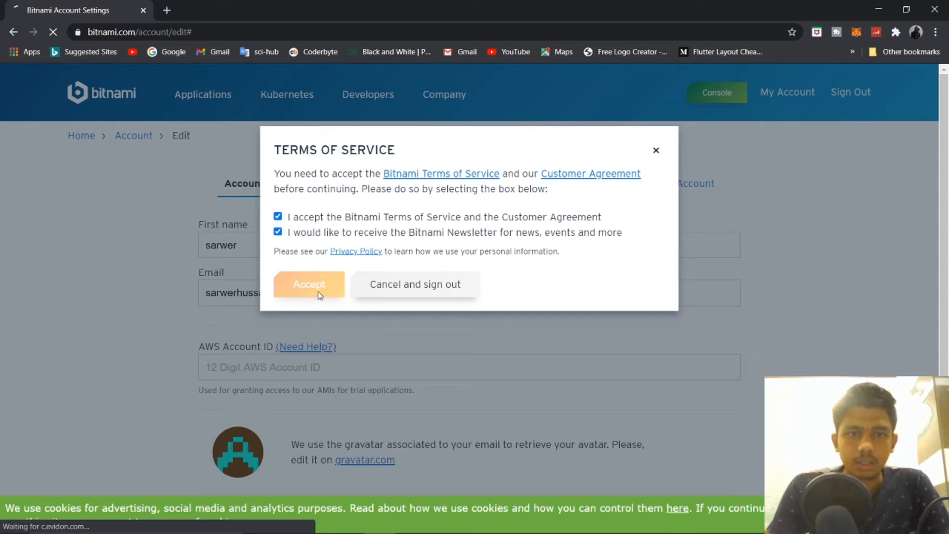
click(308, 284)
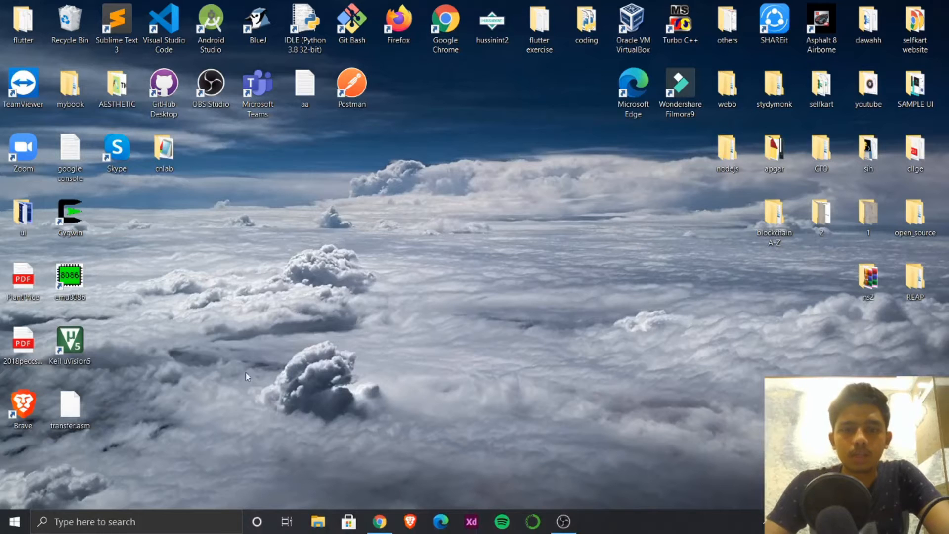
Locate the bitnami-wordpress installer in Downloads and bring up its context menu
click(317, 521)
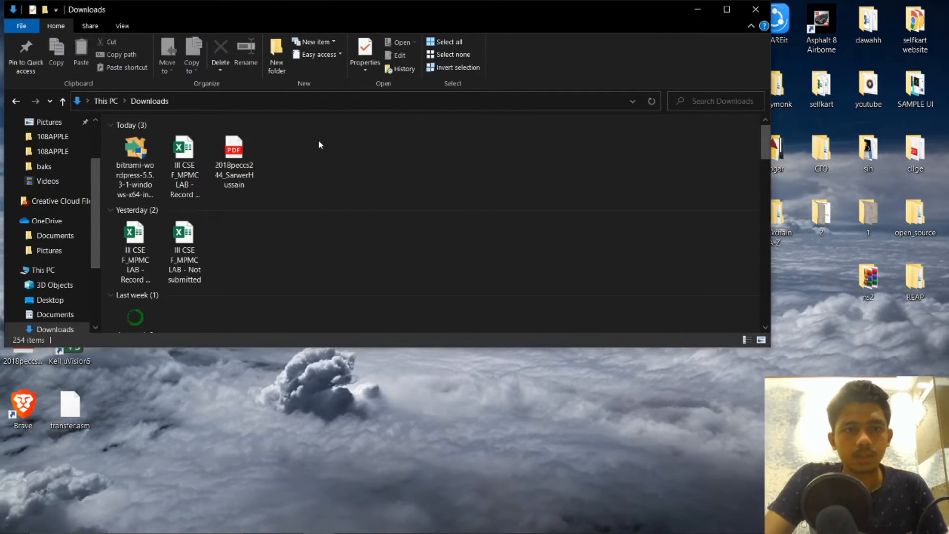
click(134, 149)
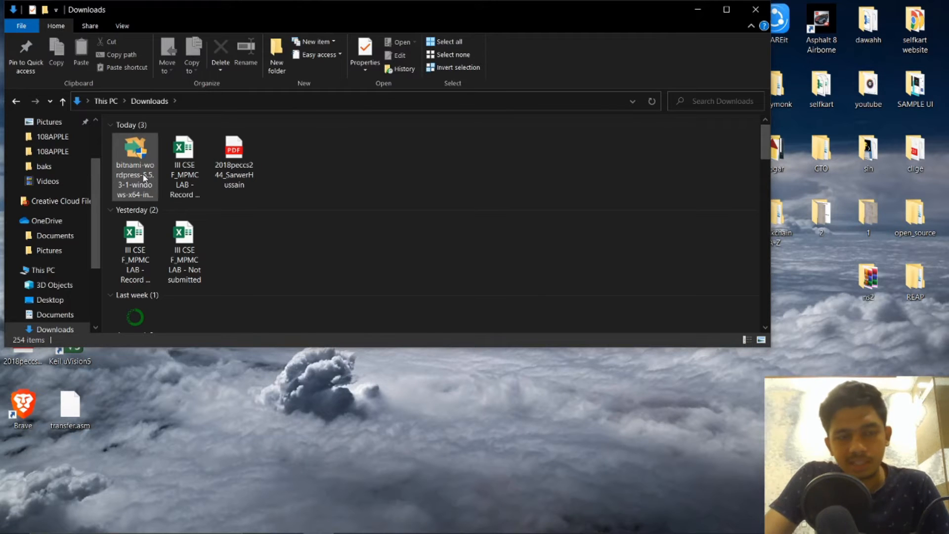
right_click(135, 163)
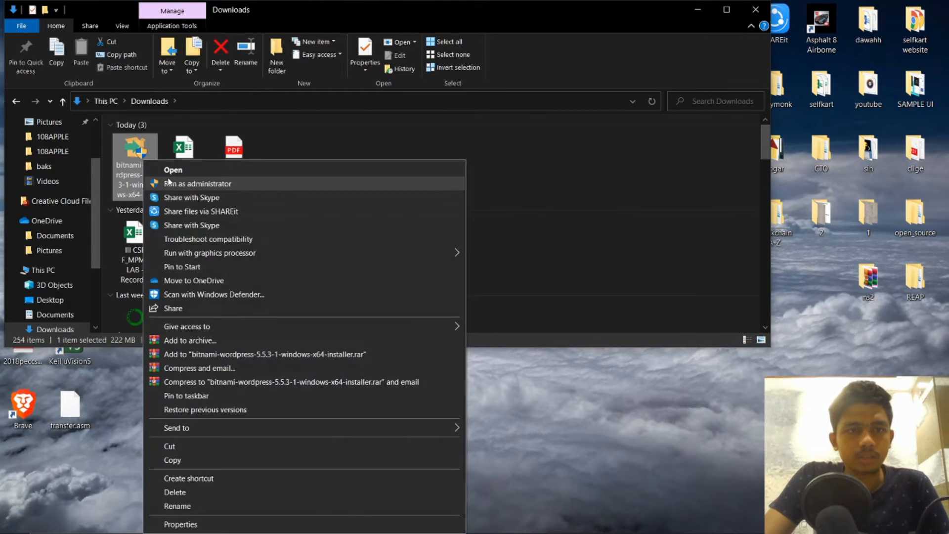
Run the installer as administrator, keeping WordPress and PhpMyAdmin components and the default folder
click(173, 169)
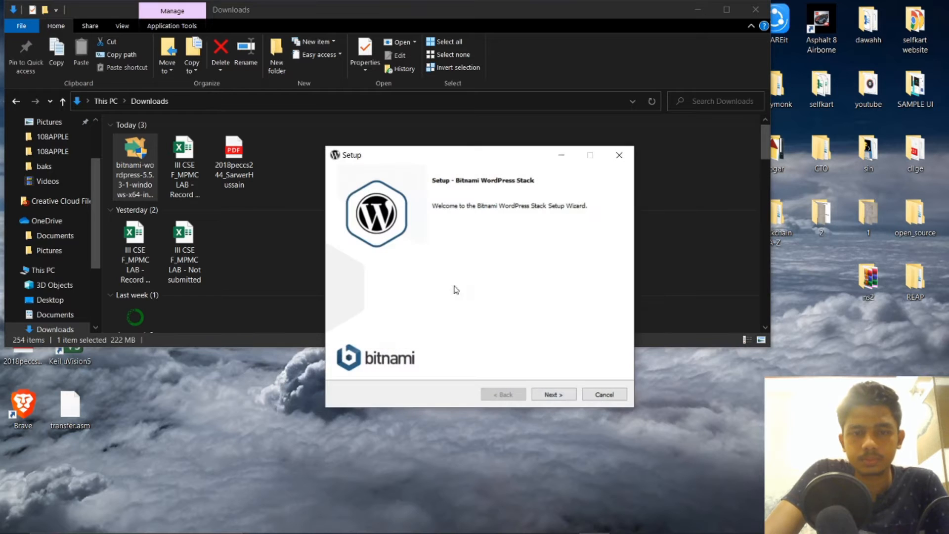
click(553, 394)
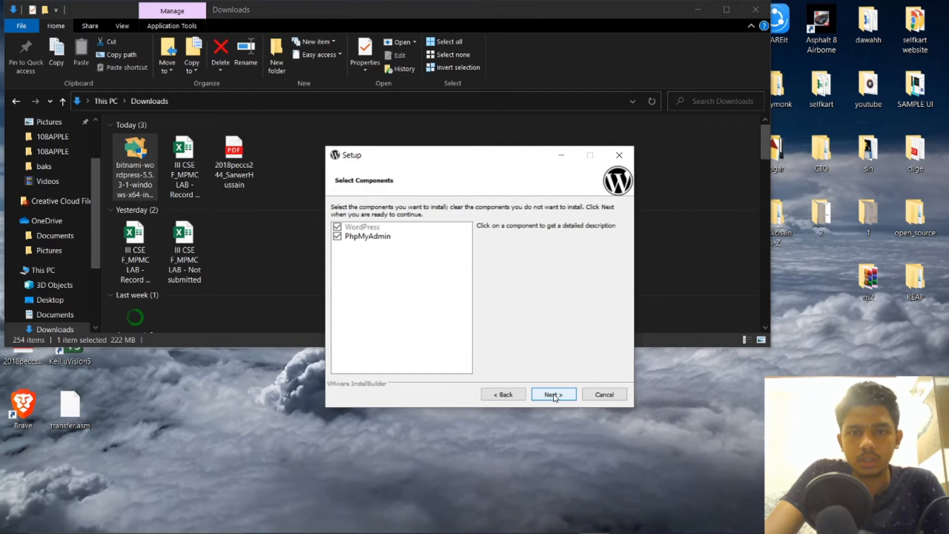
click(552, 394)
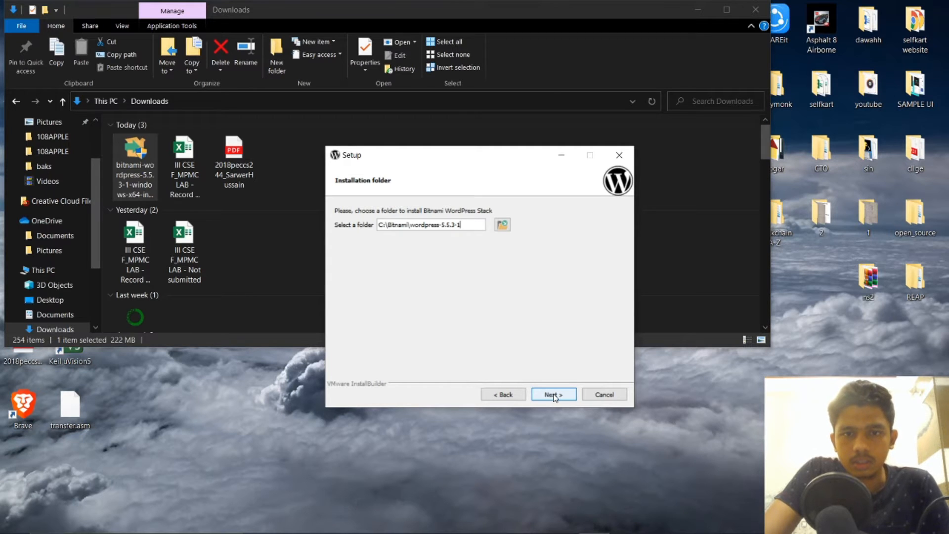
click(552, 395)
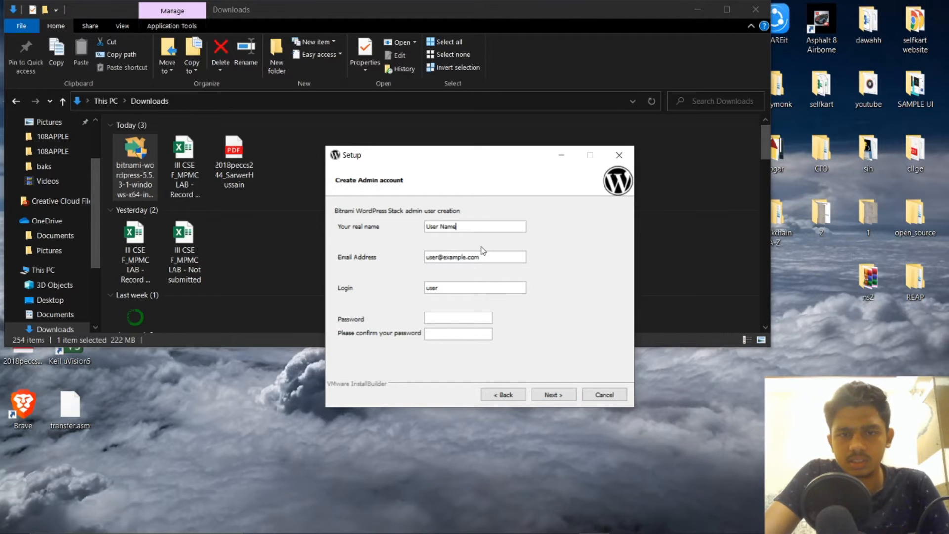
double_click(449, 227)
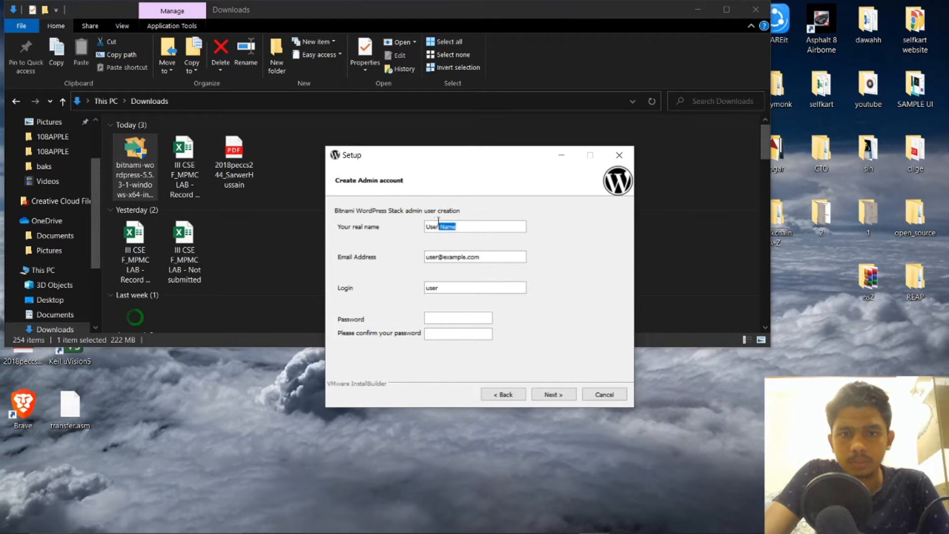
triple_click(475, 225)
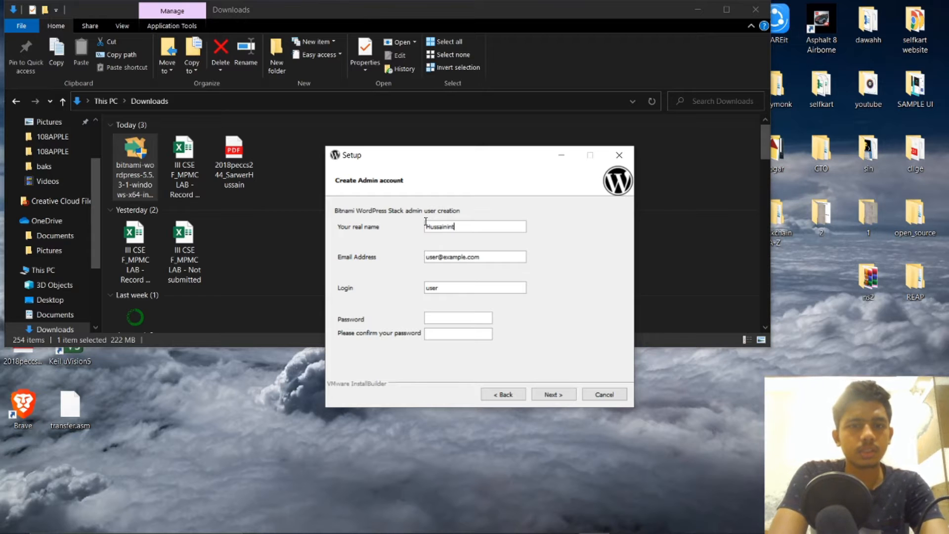
triple_click(476, 256)
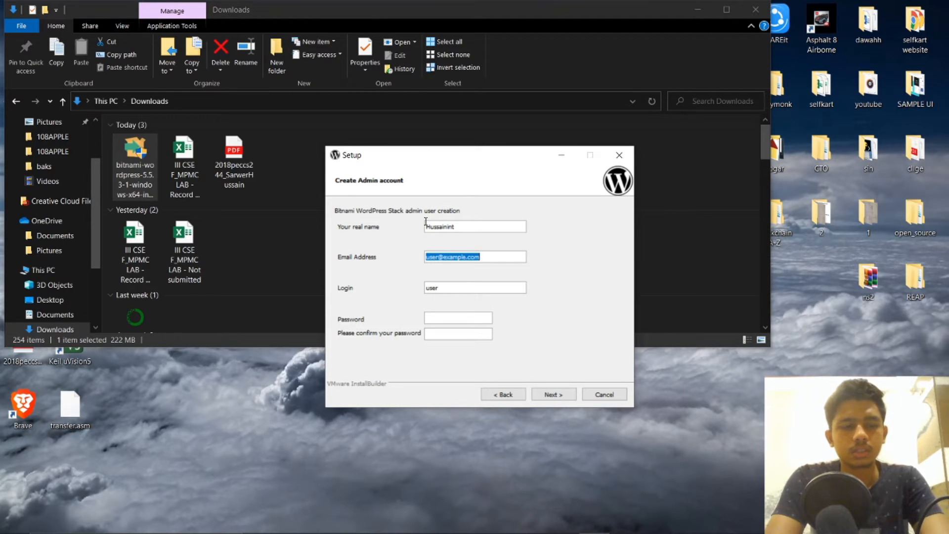
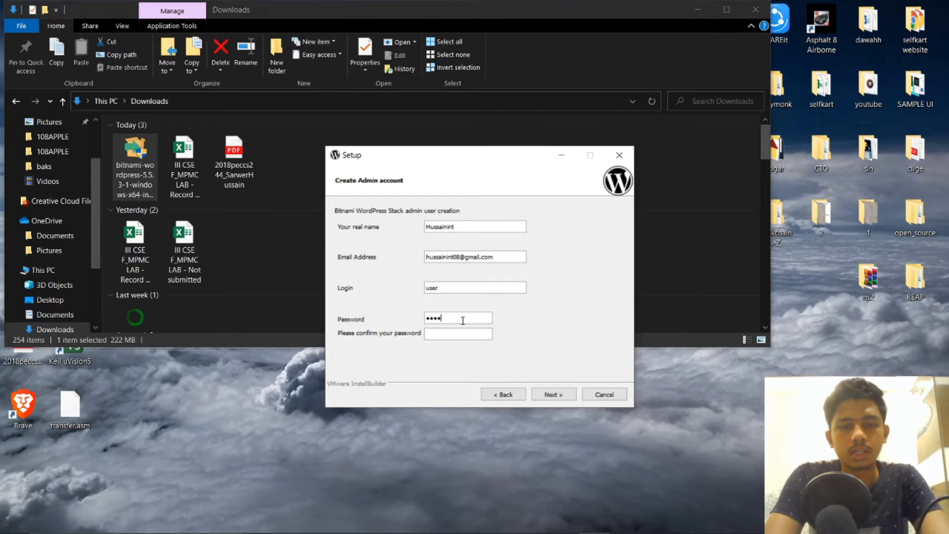
text(•••••)
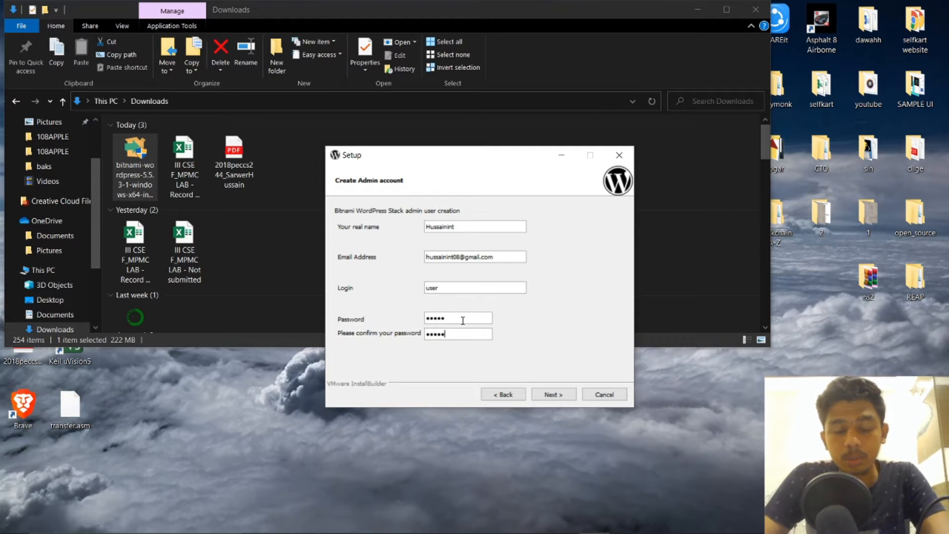
mouse_move(552, 395)
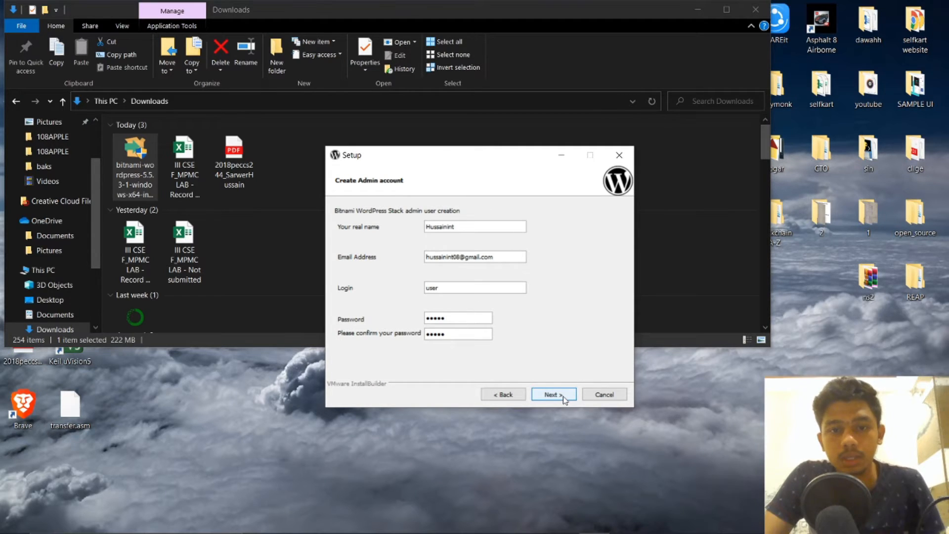
Accept the default blog name, skip SMTP and cloud offers, install the stack and launch it
click(552, 395)
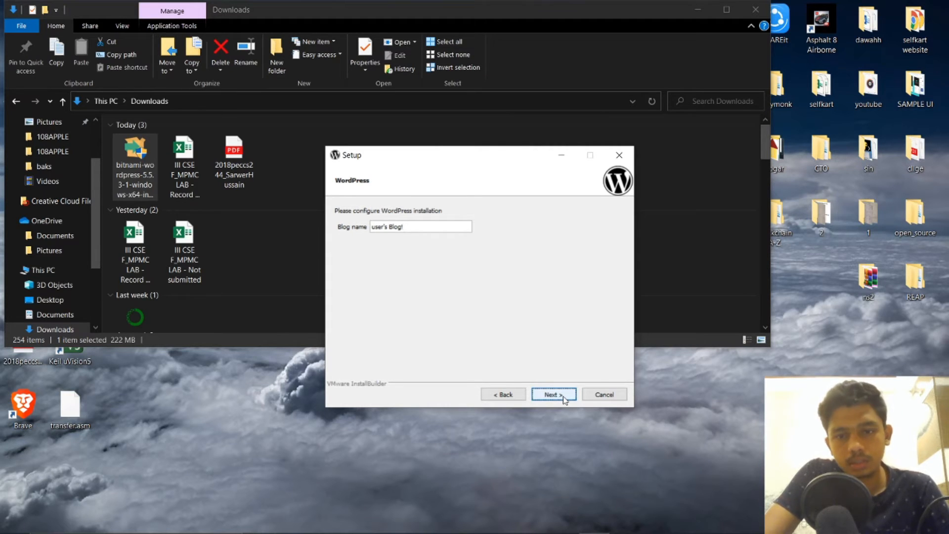
click(553, 395)
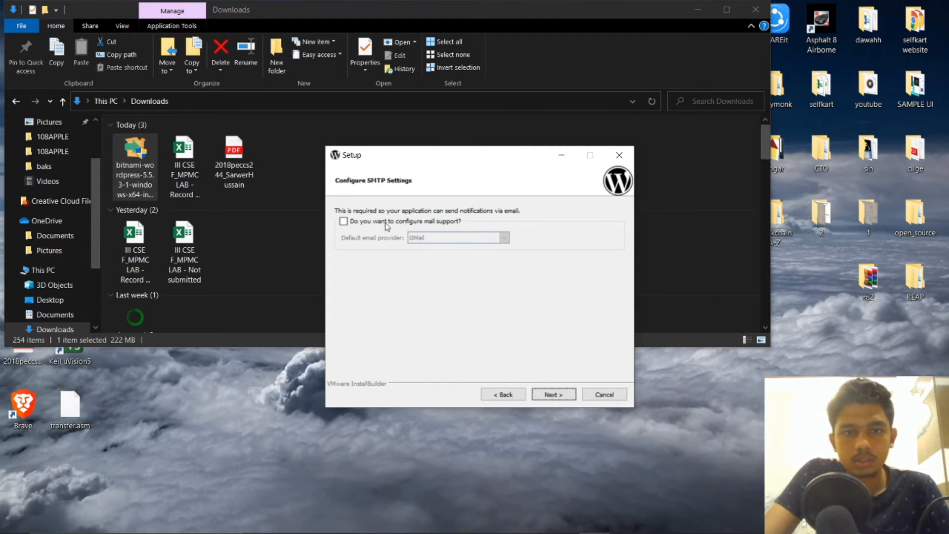
click(553, 395)
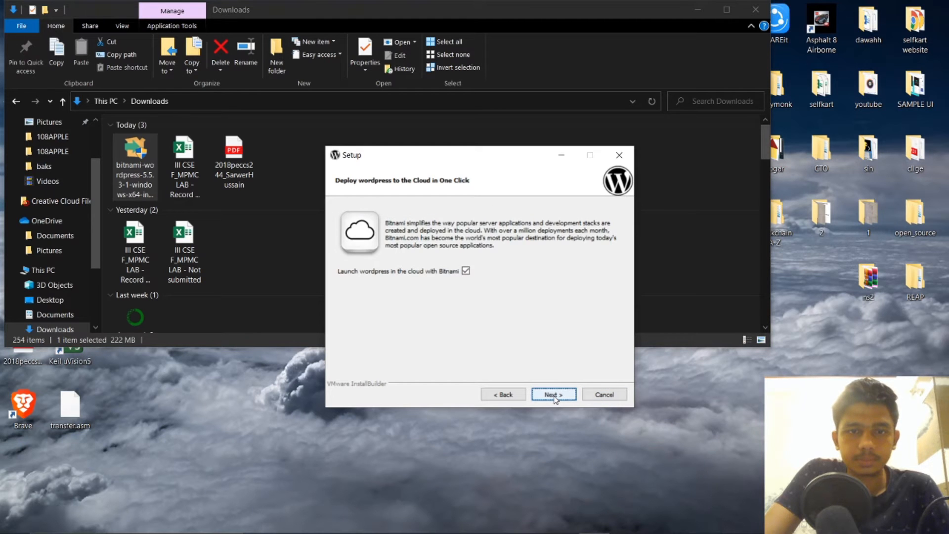
click(553, 394)
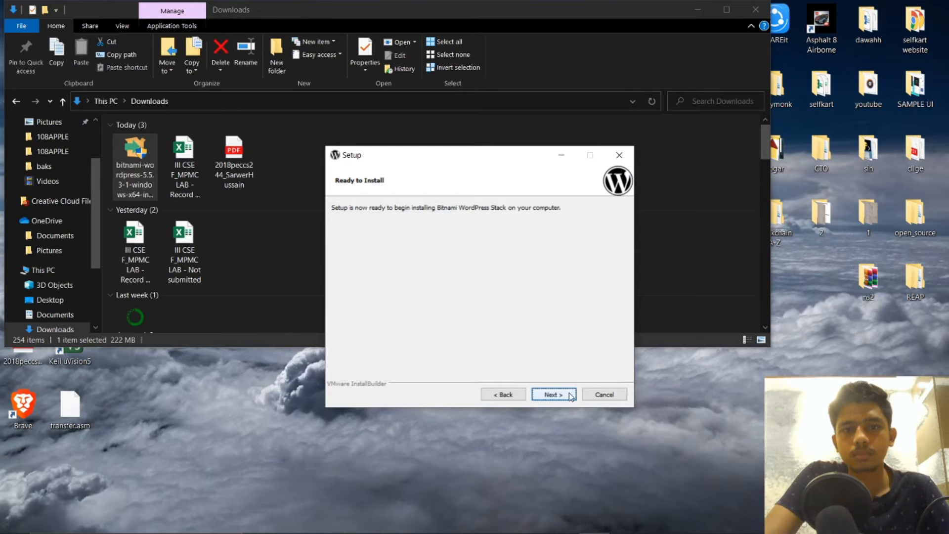
click(551, 394)
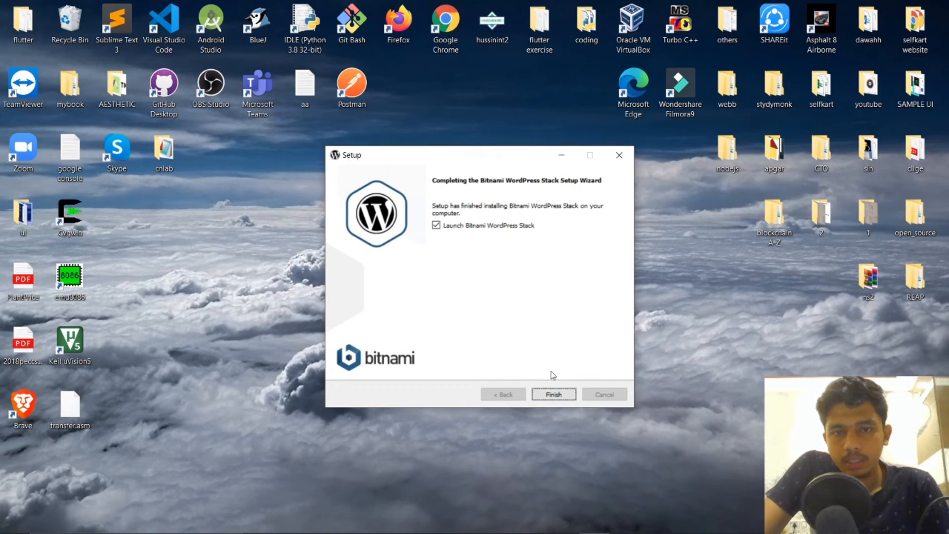
click(552, 394)
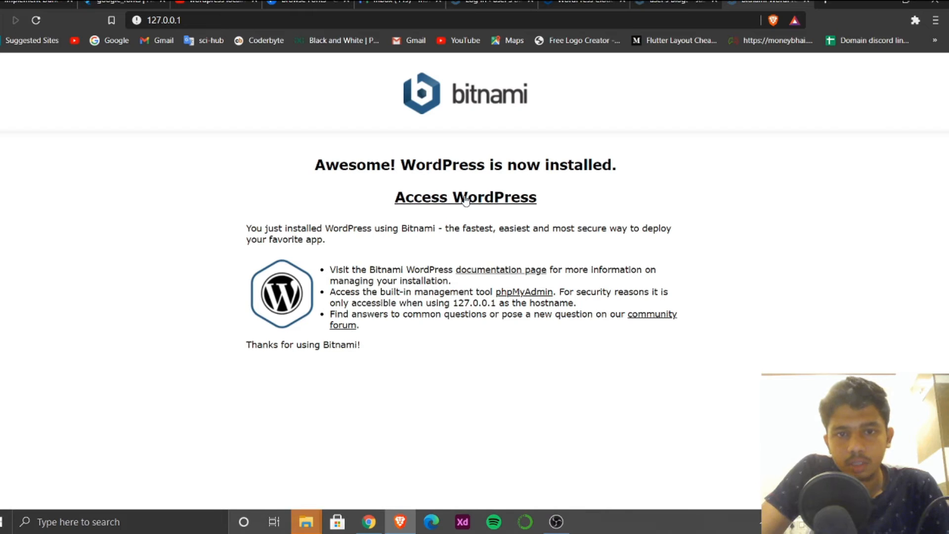
Open the Access WordPress link and scroll the new blog's Hello world page
click(465, 196)
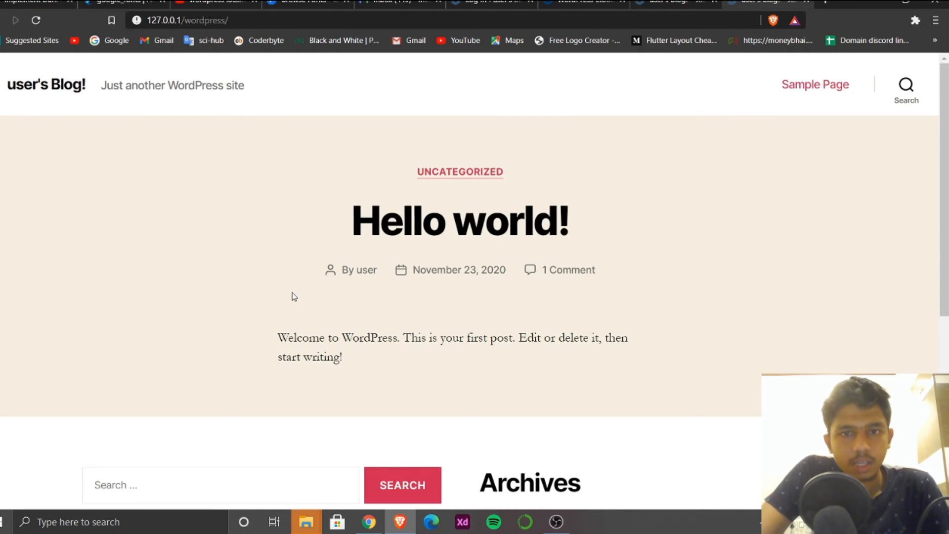
scroll(down, 3)
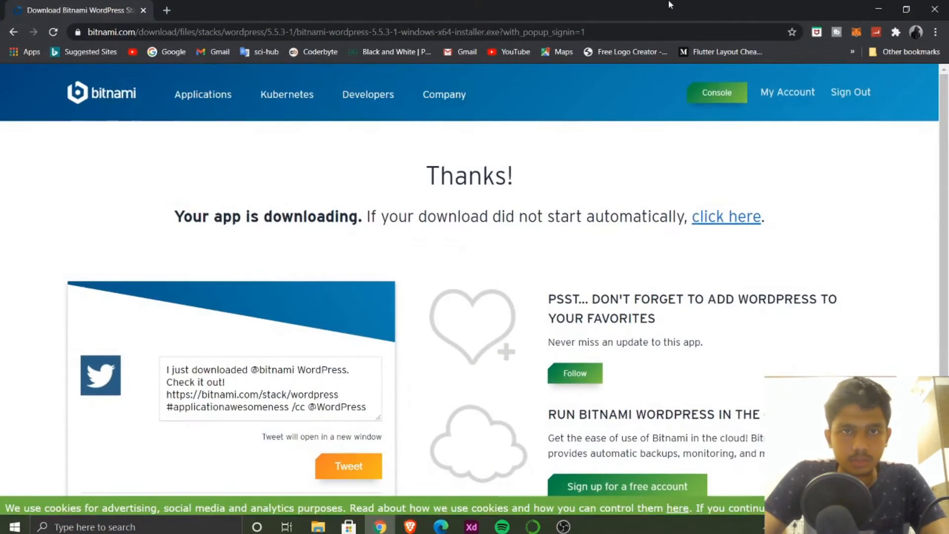
Browse to localhost/wordpress in a new tab and reach its login page via Meta
click(166, 9)
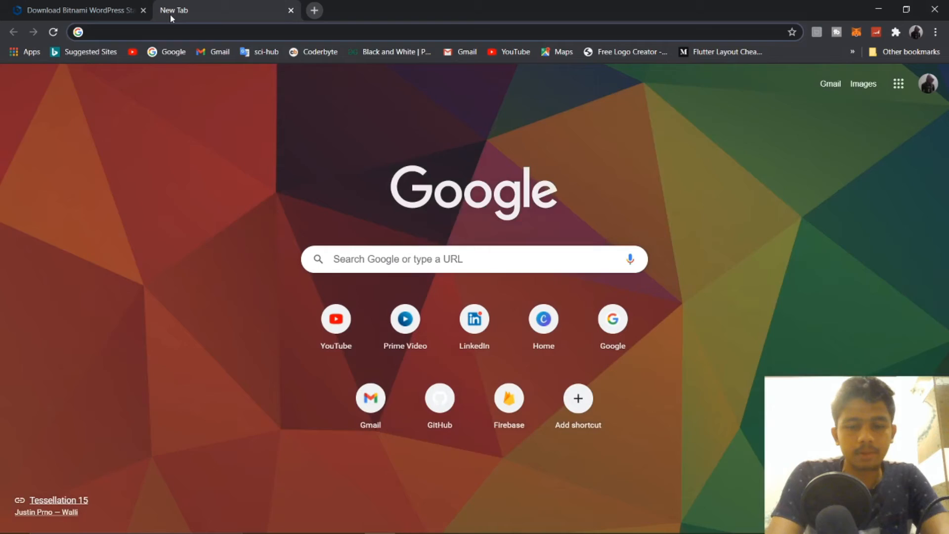
text(localhost:5000)
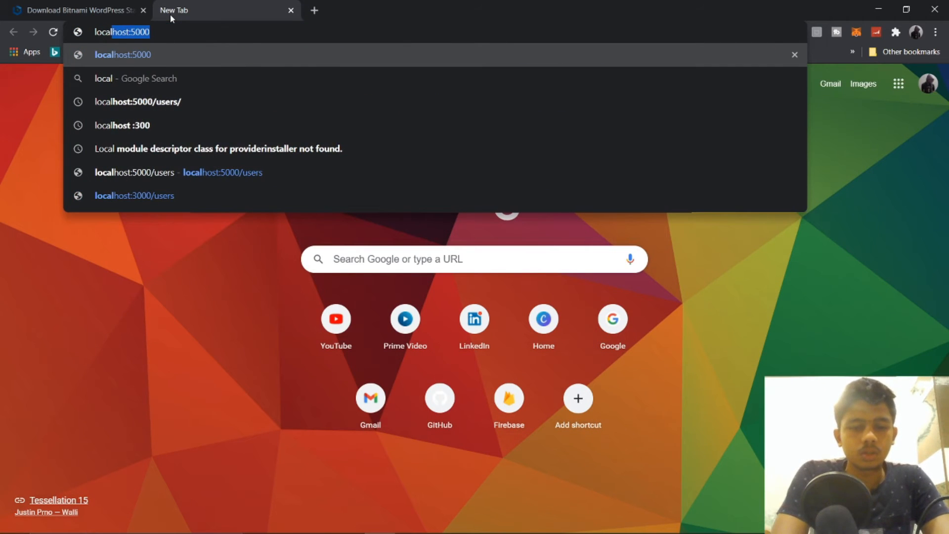
text(localhost/w)
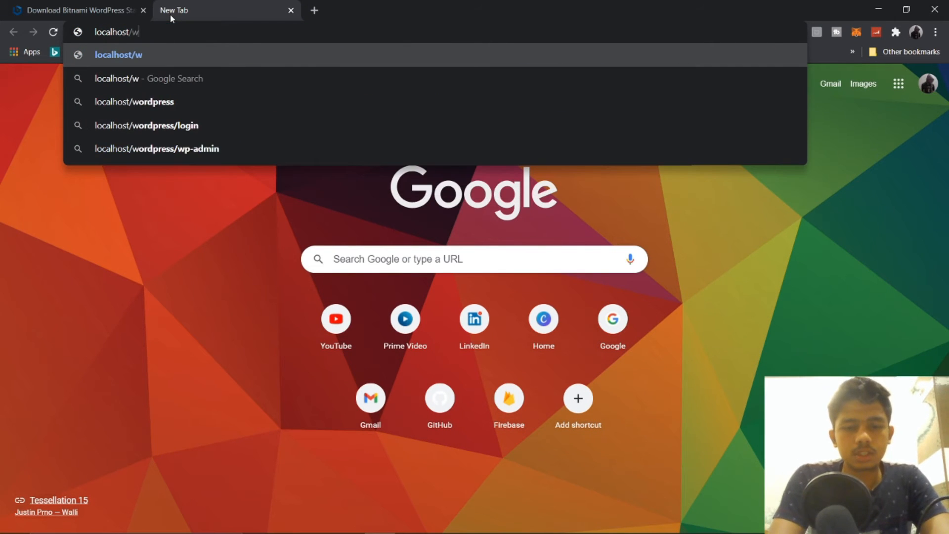
click(134, 101)
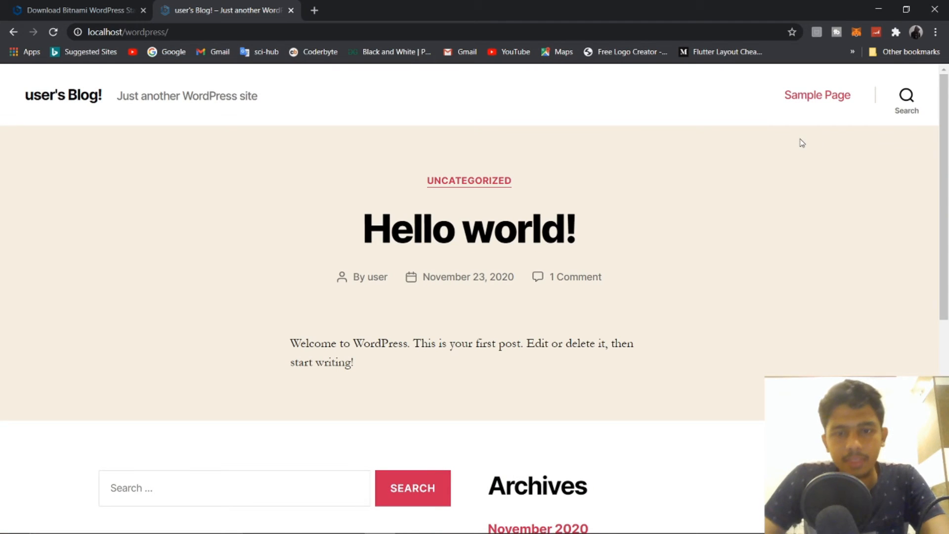
scroll(down, 3)
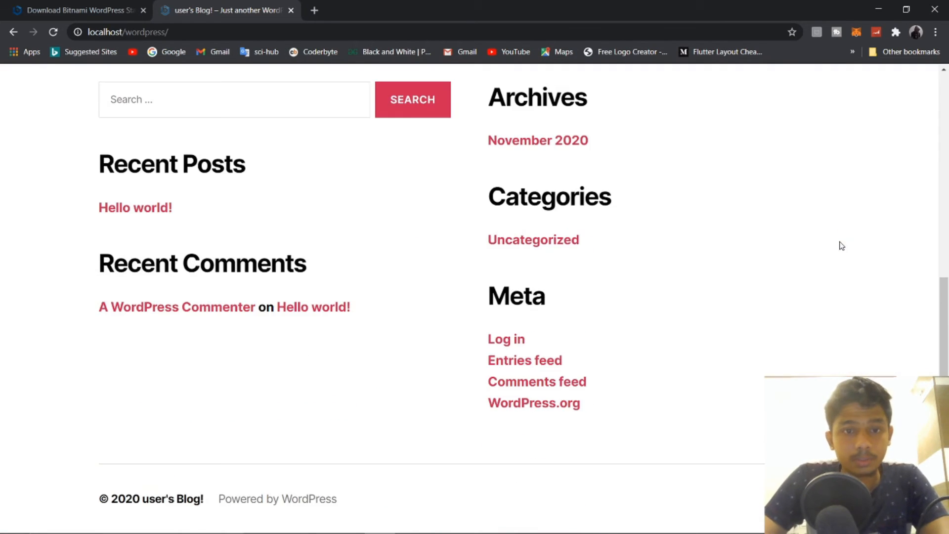
scroll(up, 3)
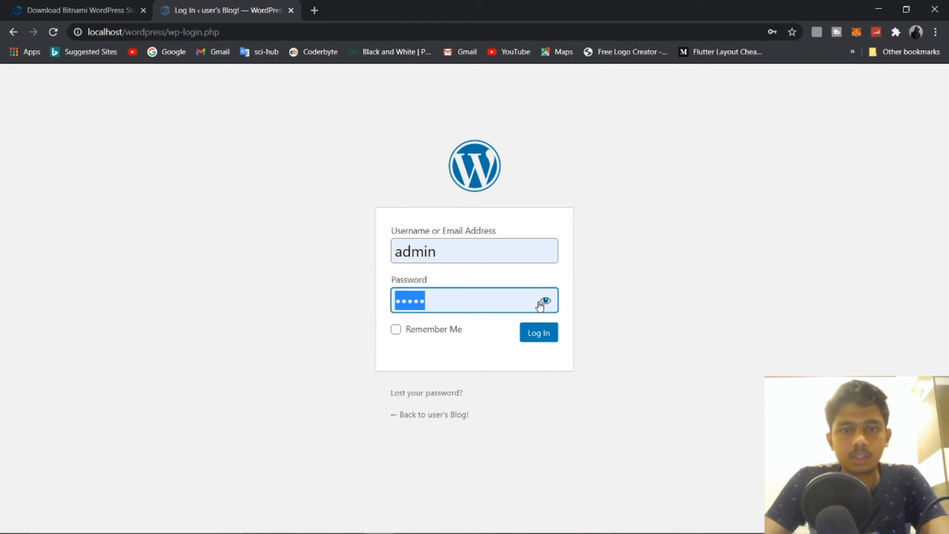
After admin is rejected, replace the username with user
click(538, 333)
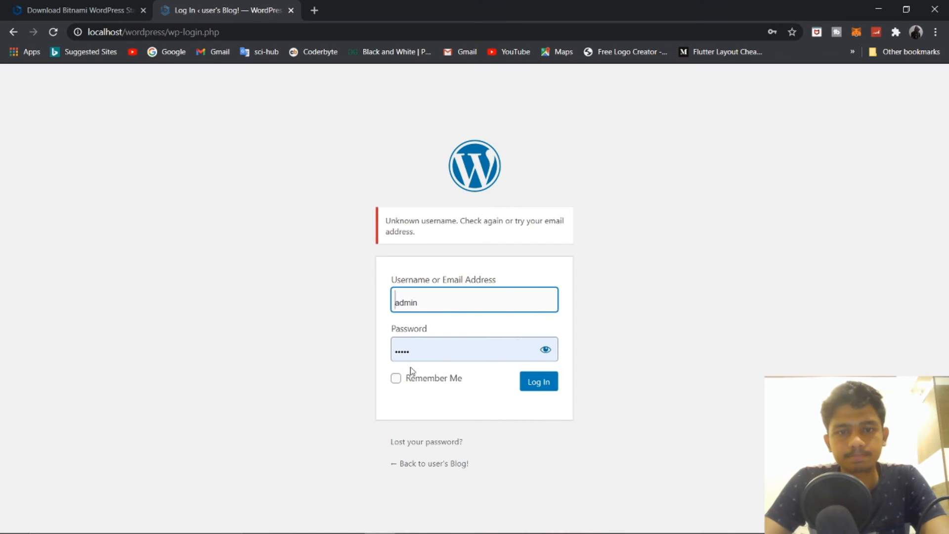
click(472, 349)
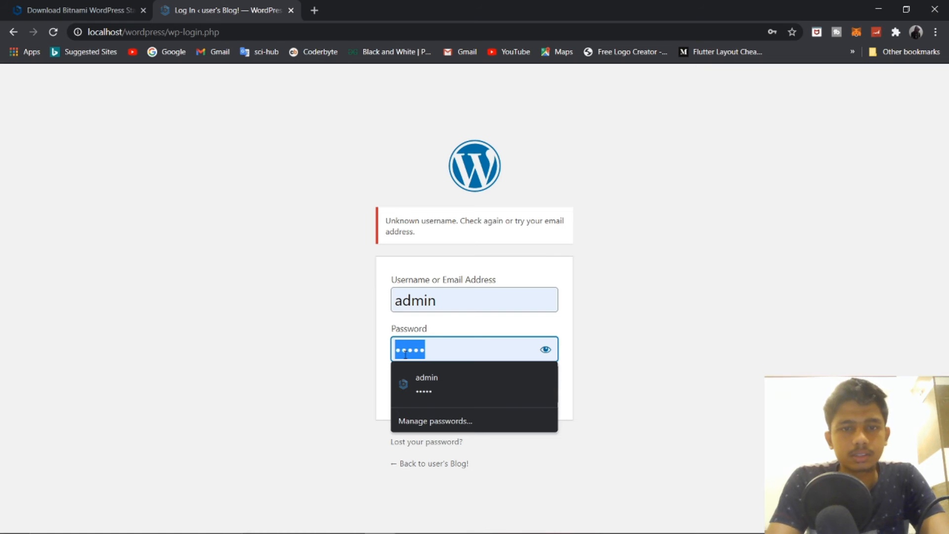
click(474, 300)
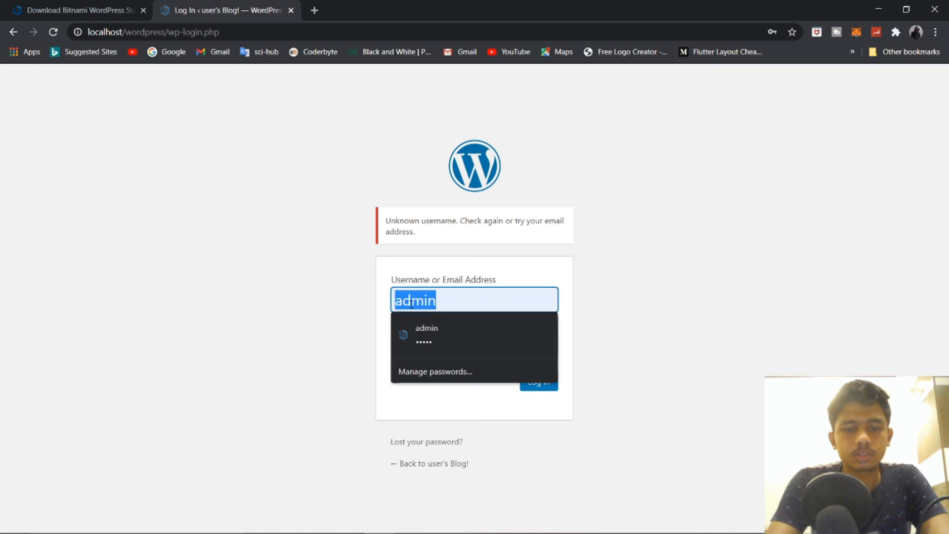
text(user)
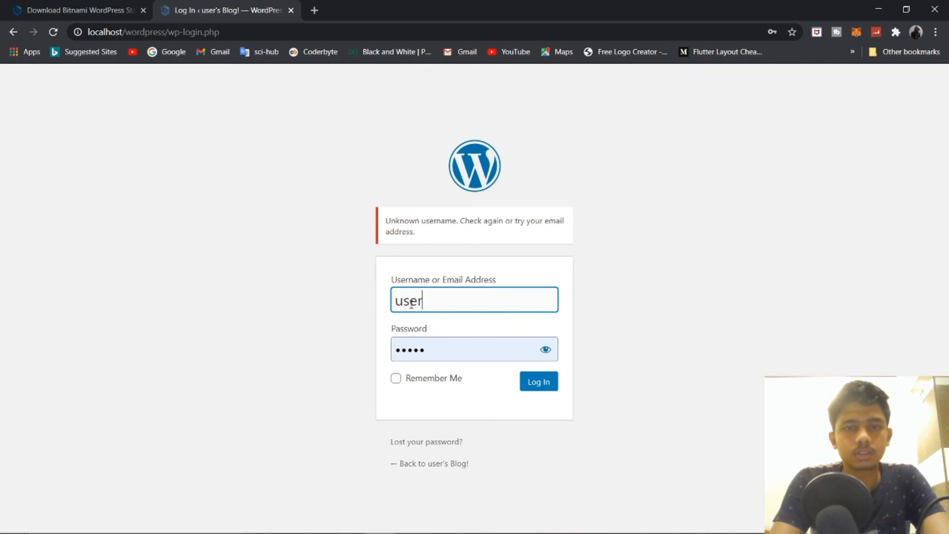
Log in as user and scroll the admin Dashboard of user's Blog
click(538, 382)
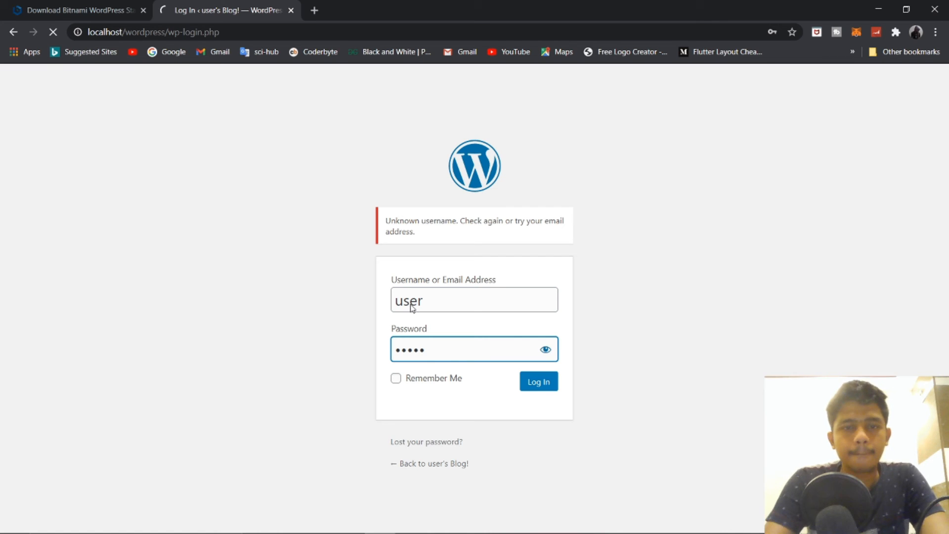
click(537, 382)
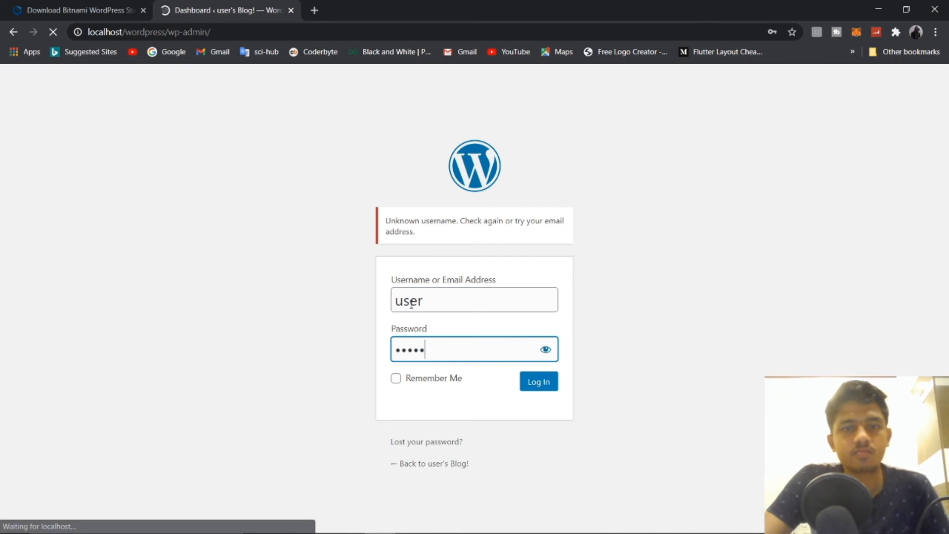
click(538, 381)
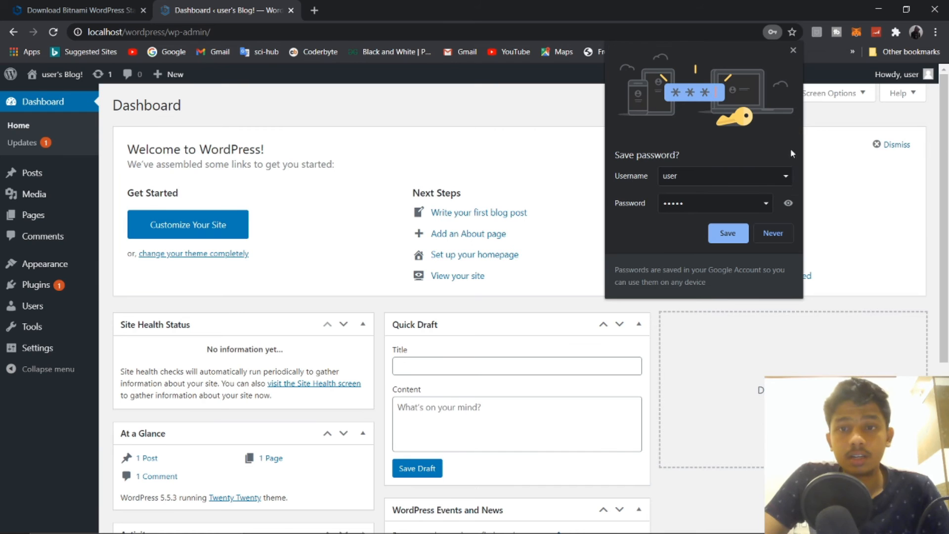
scroll(down, 3)
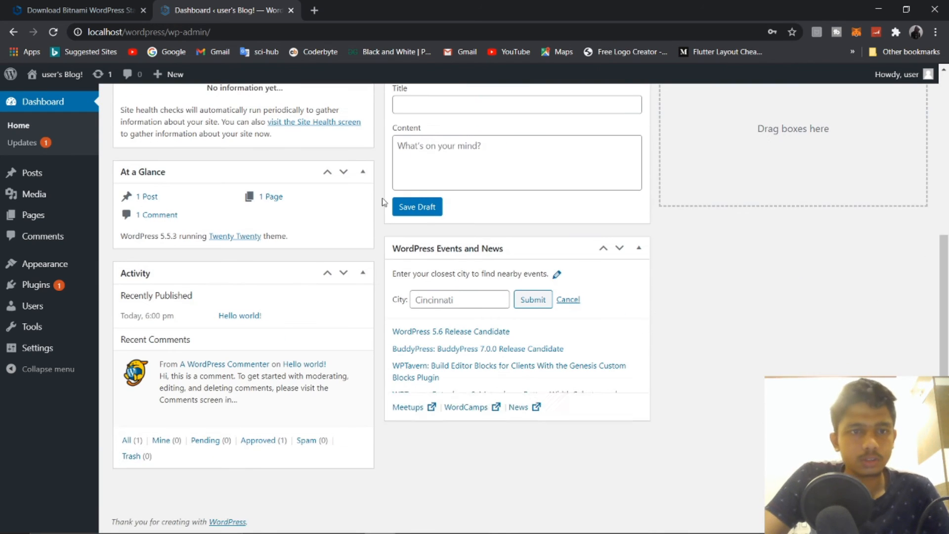